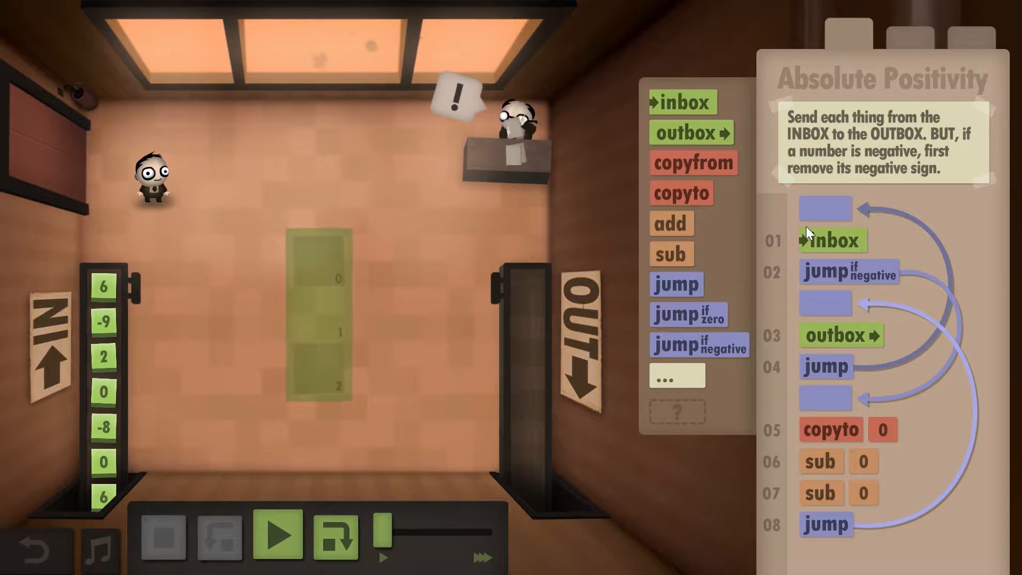
{"action": "mouse_move", "coordinate": [201, 272]}
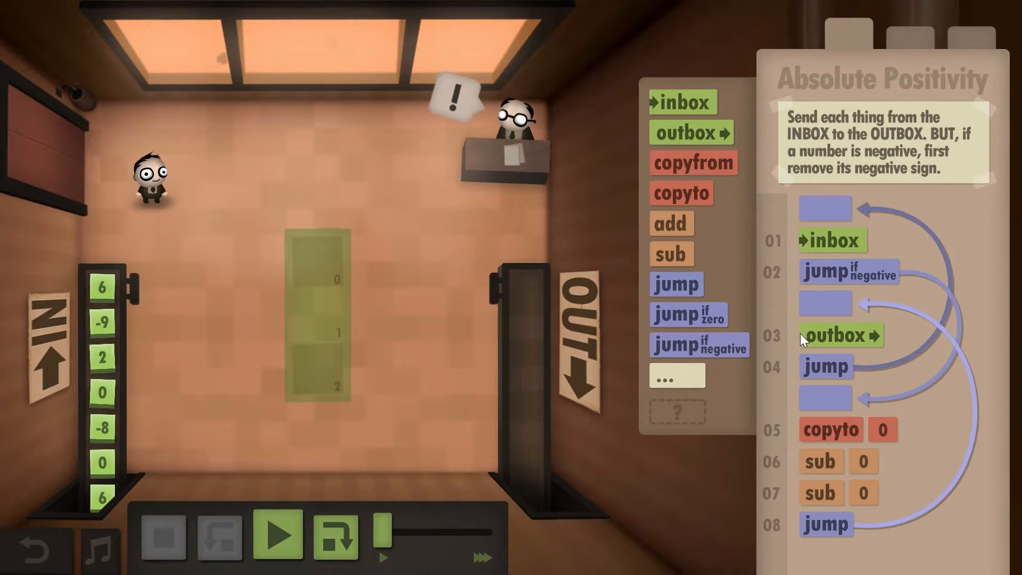
{"action": "mouse_move", "coordinate": [847, 273]}
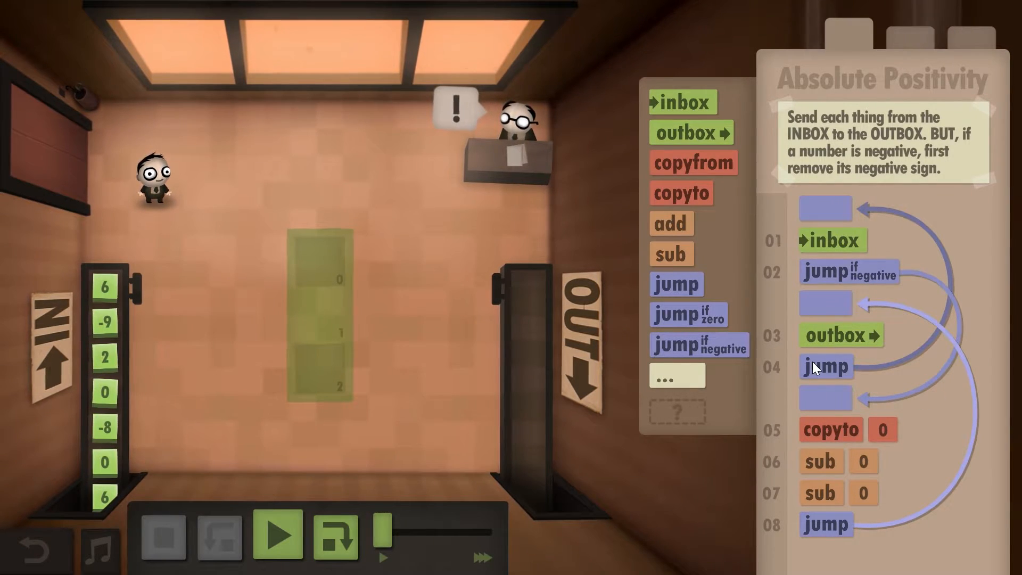
{"action": "mouse_move", "coordinate": [474, 250]}
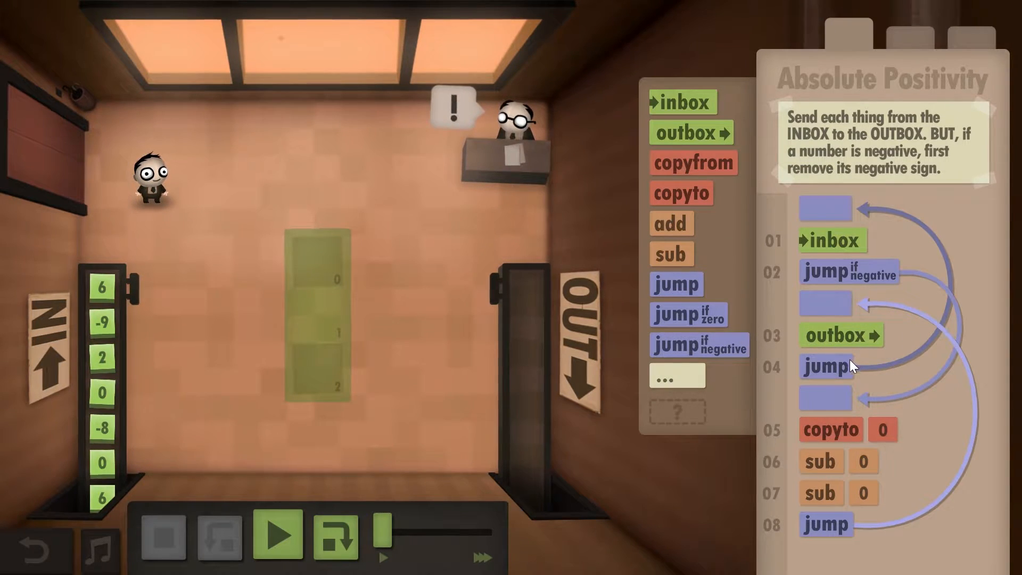
{"action": "mouse_move", "coordinate": [332, 255]}
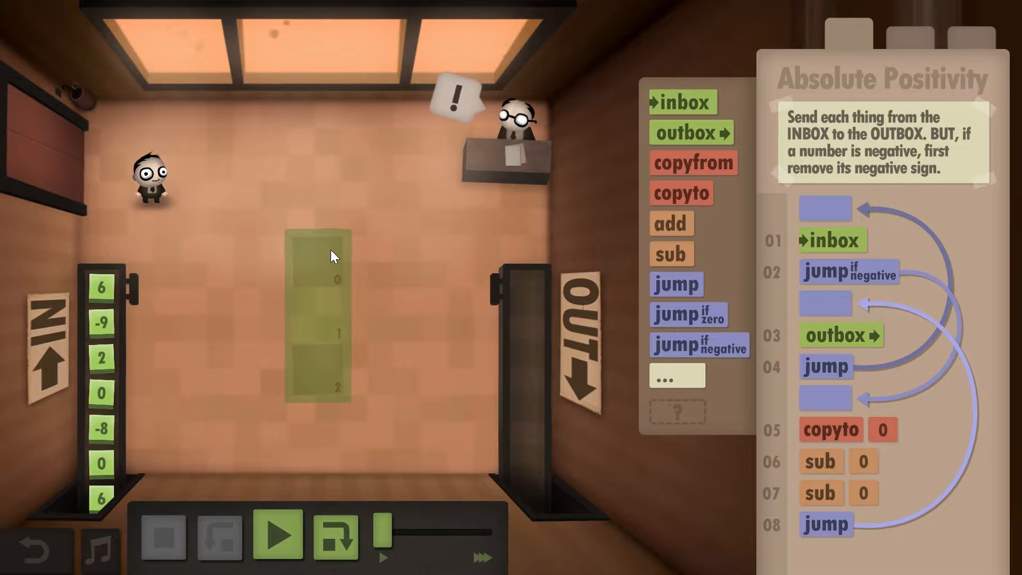
{"action": "mouse_move", "coordinate": [260, 274]}
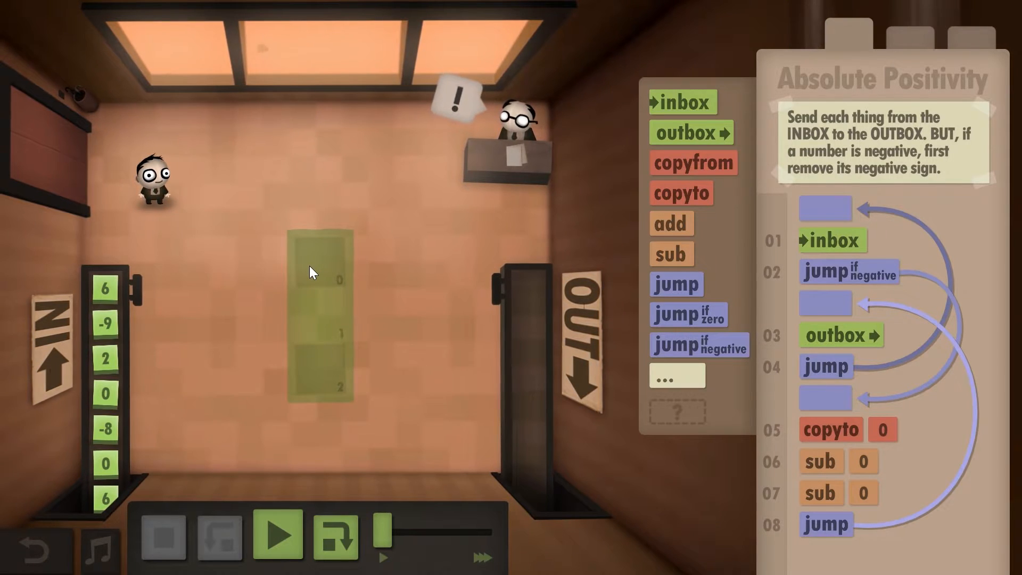
{"action": "mouse_move", "coordinate": [233, 318]}
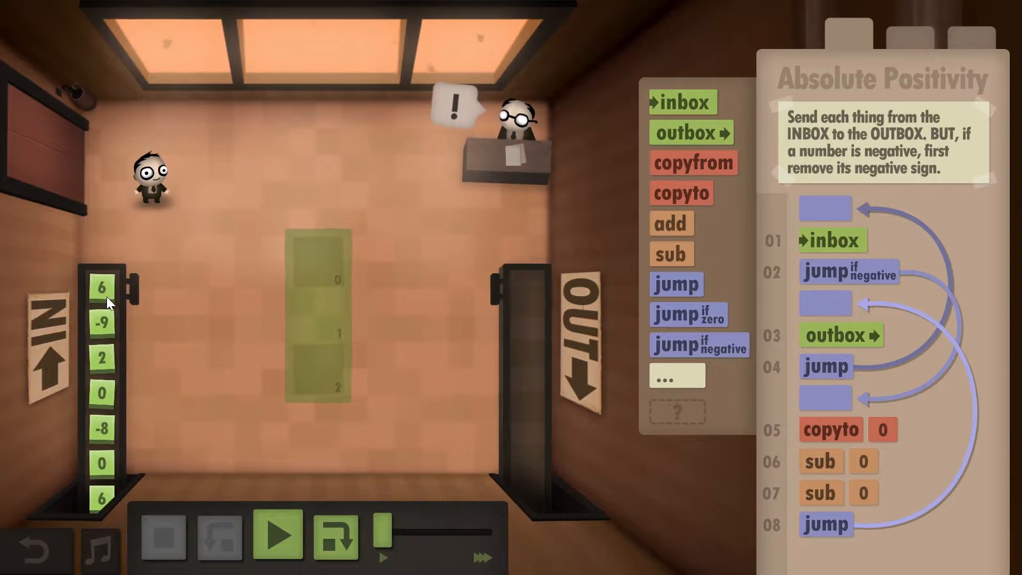
{"action": "mouse_move", "coordinate": [259, 320]}
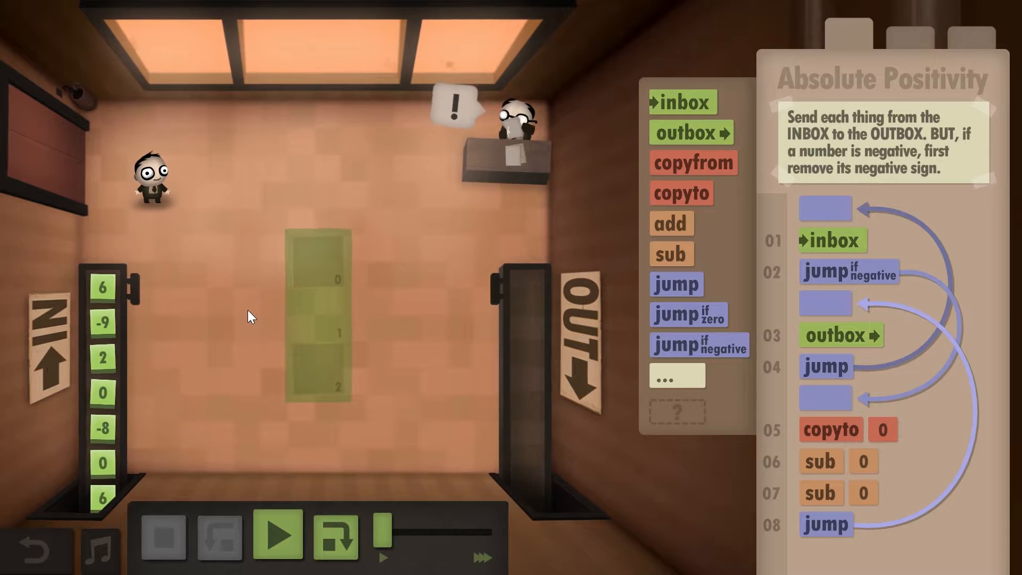
{"action": "mouse_move", "coordinate": [418, 358]}
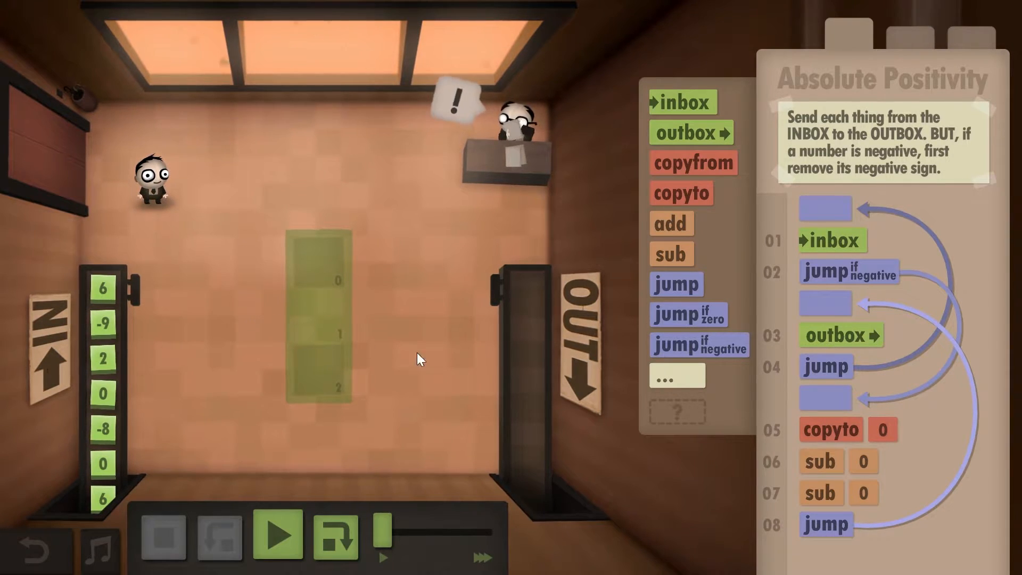
Add an outbox after the two sub 0 commands and loop the final jump to the top.
{"action": "left_click", "coordinate": [277, 534]}
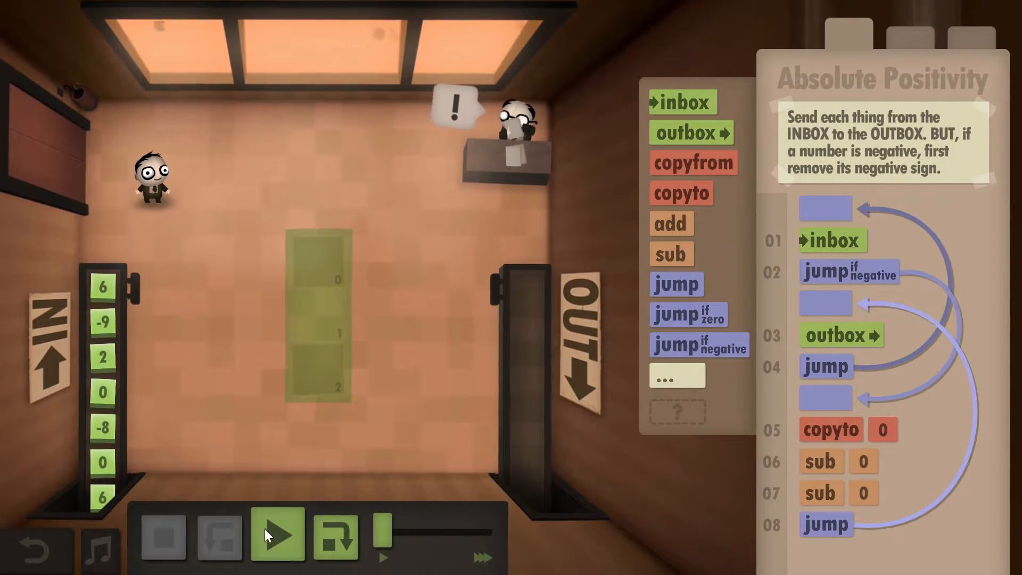
{"action": "left_click", "coordinate": [276, 535]}
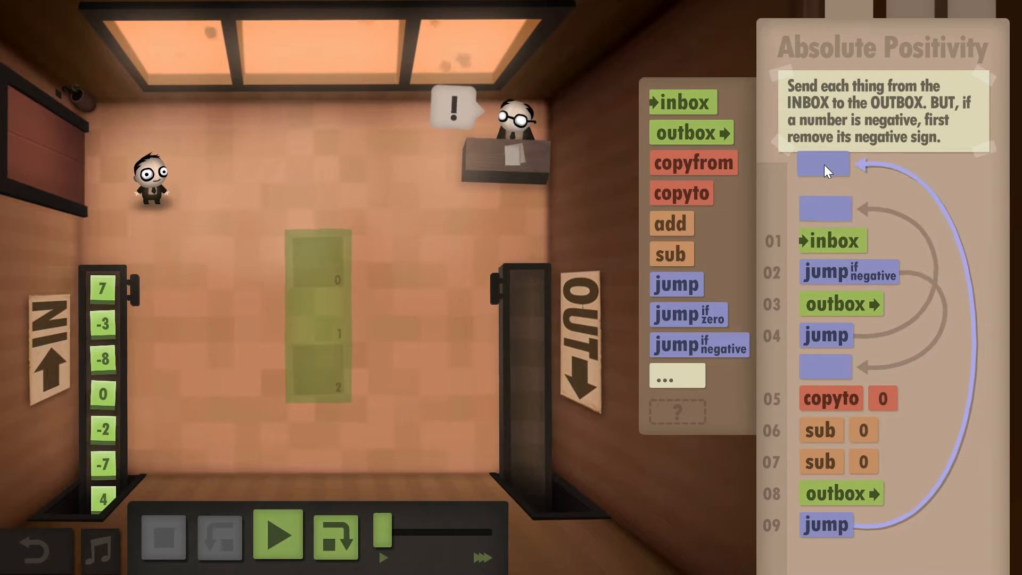
{"action": "left_click", "coordinate": [276, 535]}
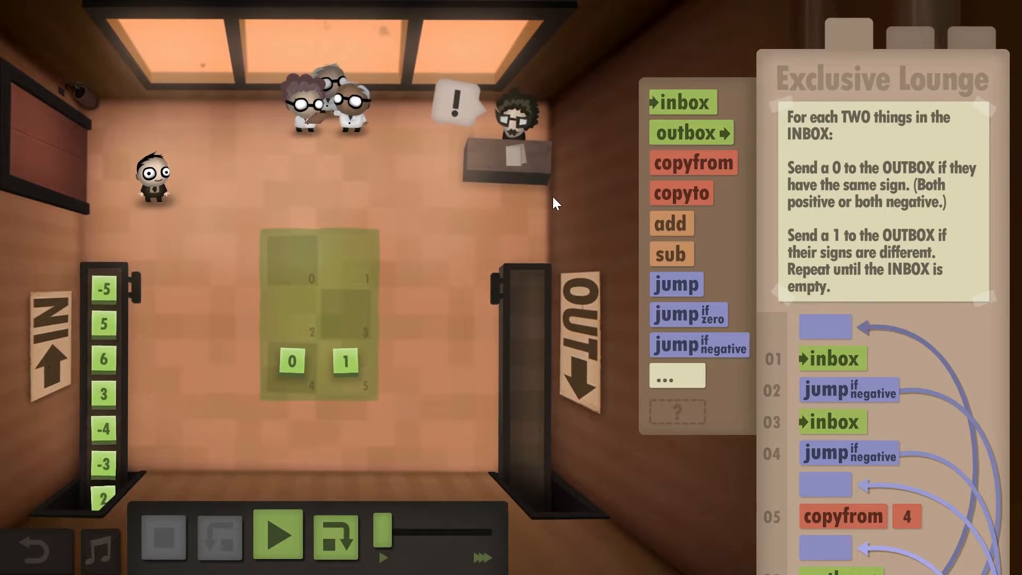
{"action": "mouse_move", "coordinate": [841, 127]}
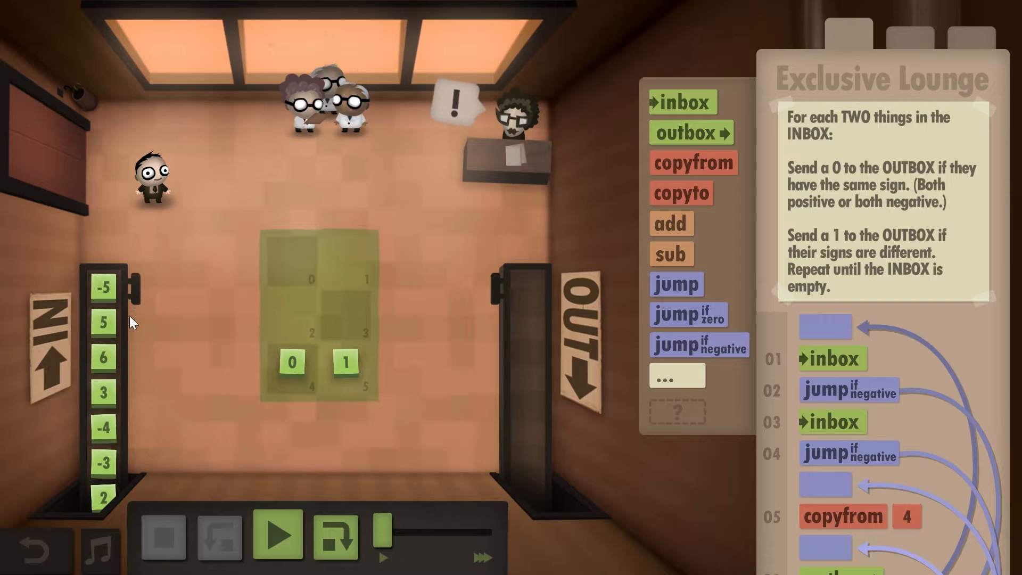
{"action": "mouse_move", "coordinate": [494, 255]}
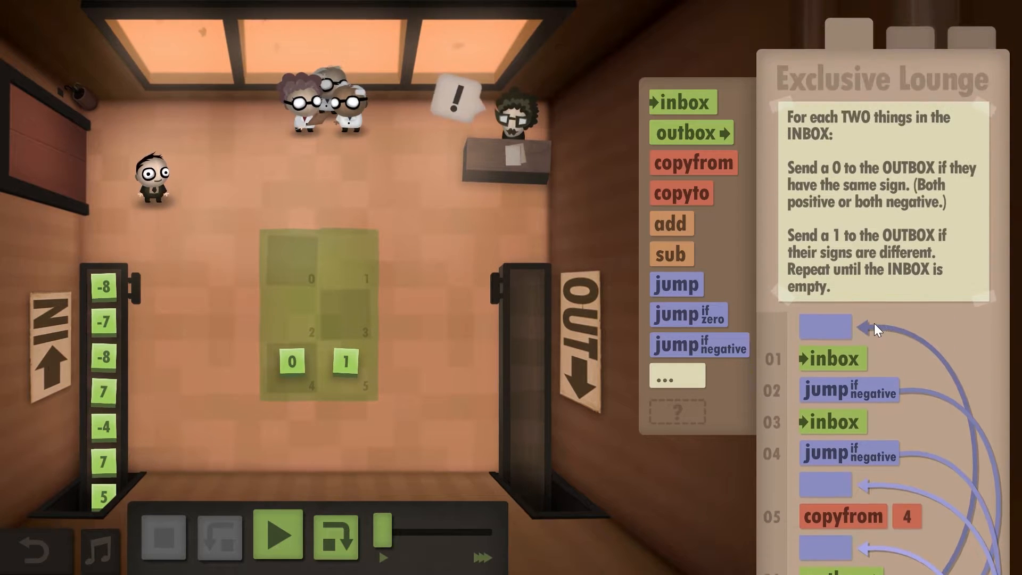
Build the 11-line program ending with inbox, jump-if-negative, copyfrom 5 and jump.
{"action": "scroll", "scroll_direction": "down", "scroll_amount": 3}
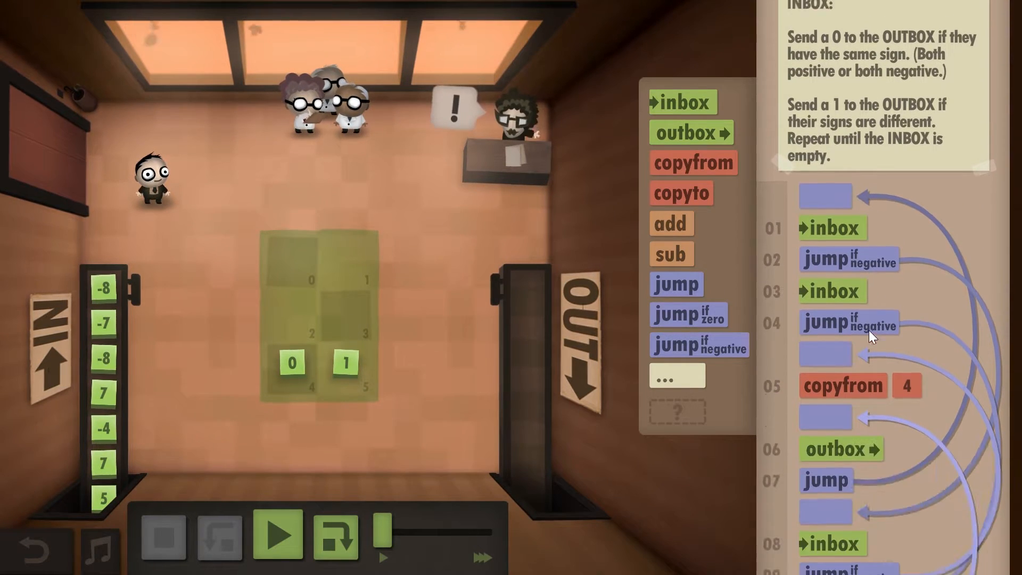
{"action": "scroll", "scroll_direction": "down", "scroll_amount": 3}
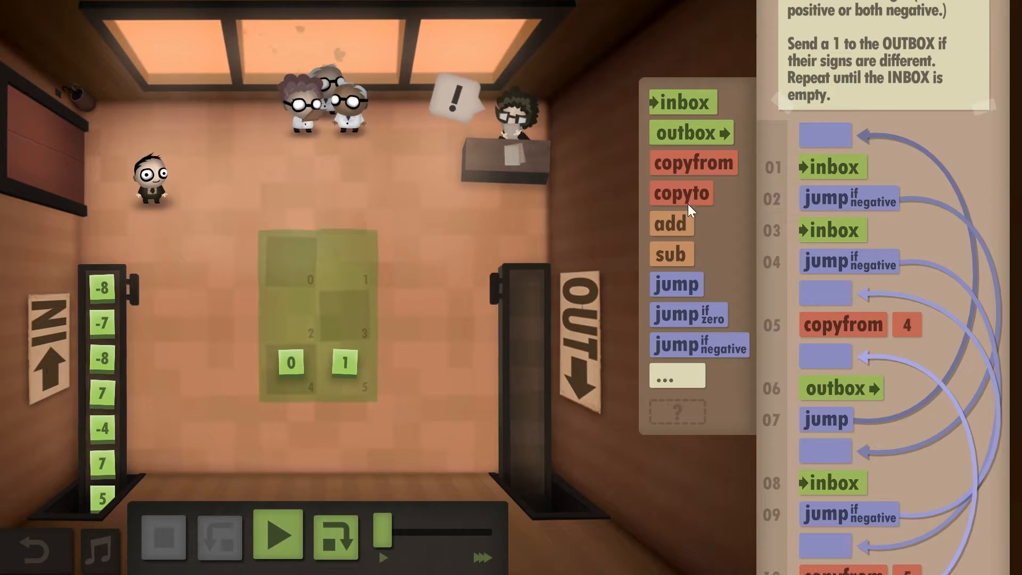
{"action": "mouse_move", "coordinate": [157, 277]}
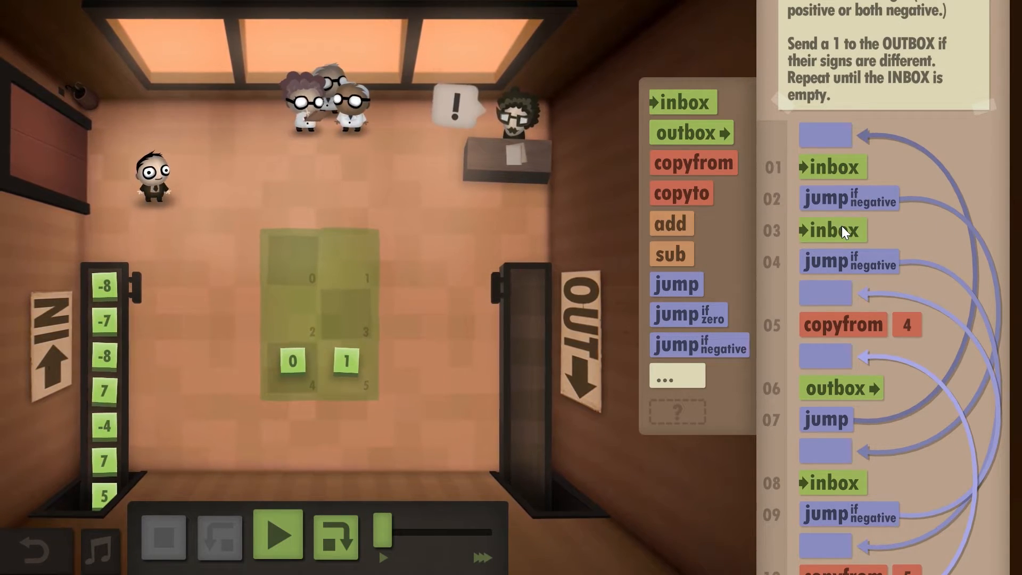
{"action": "mouse_move", "coordinate": [845, 264]}
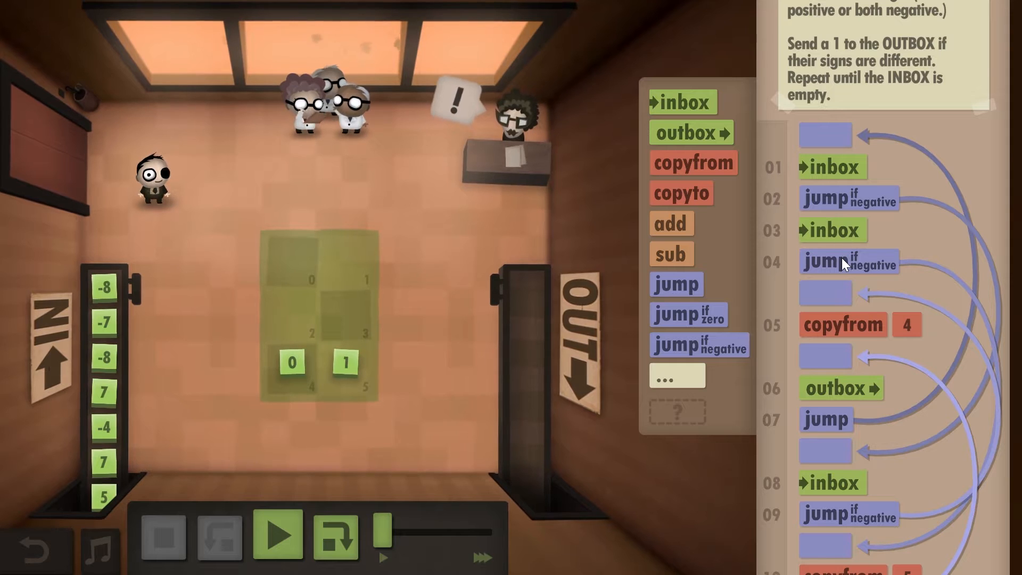
{"action": "mouse_move", "coordinate": [848, 410]}
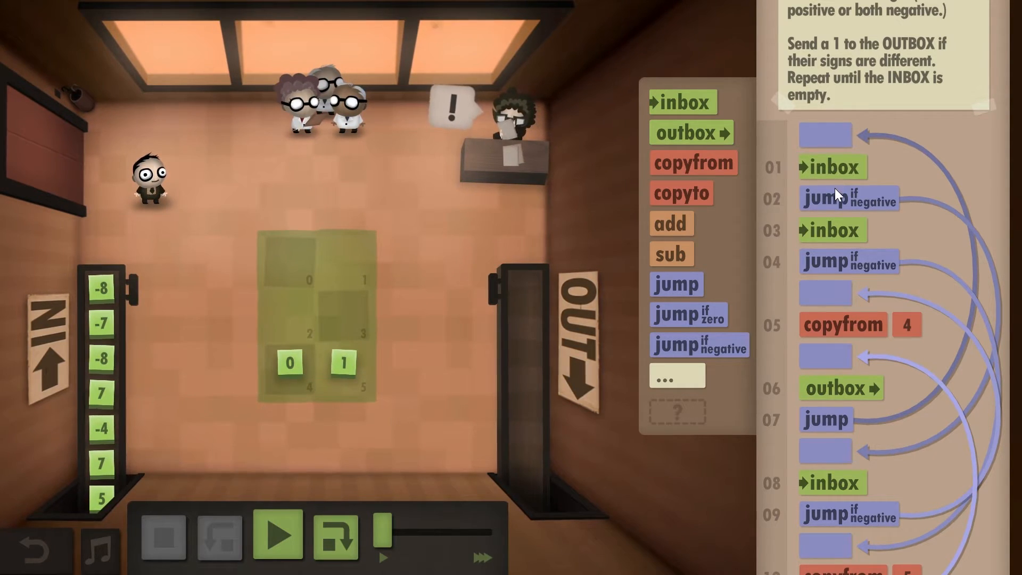
{"action": "mouse_move", "coordinate": [900, 219]}
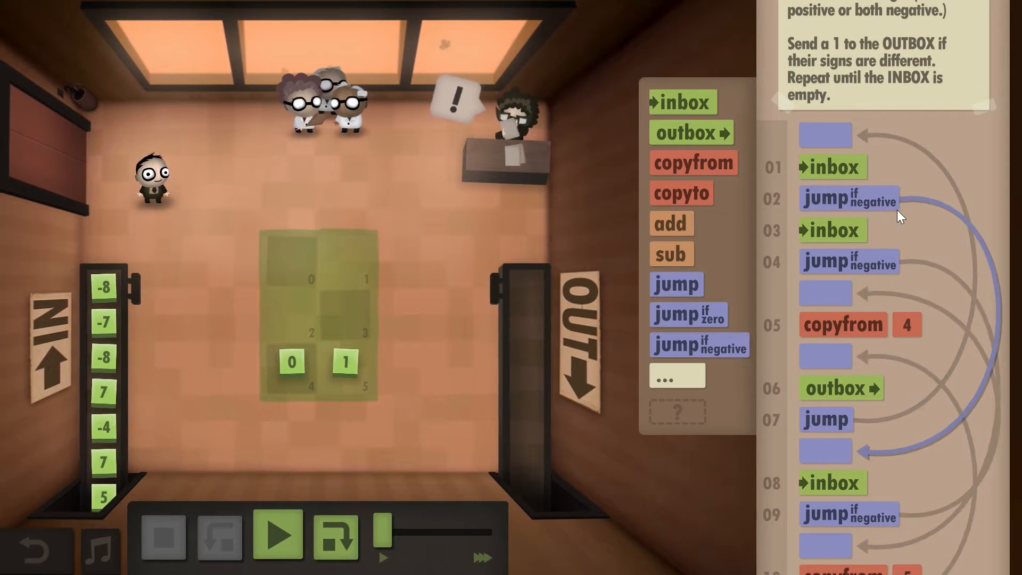
{"action": "scroll", "scroll_direction": "down", "scroll_amount": 3}
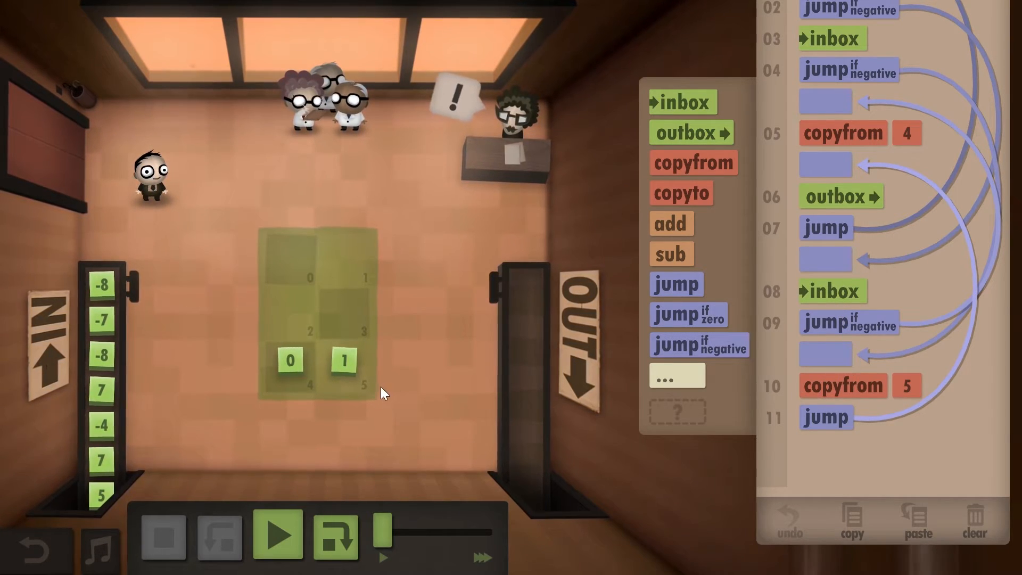
{"action": "mouse_move", "coordinate": [965, 202]}
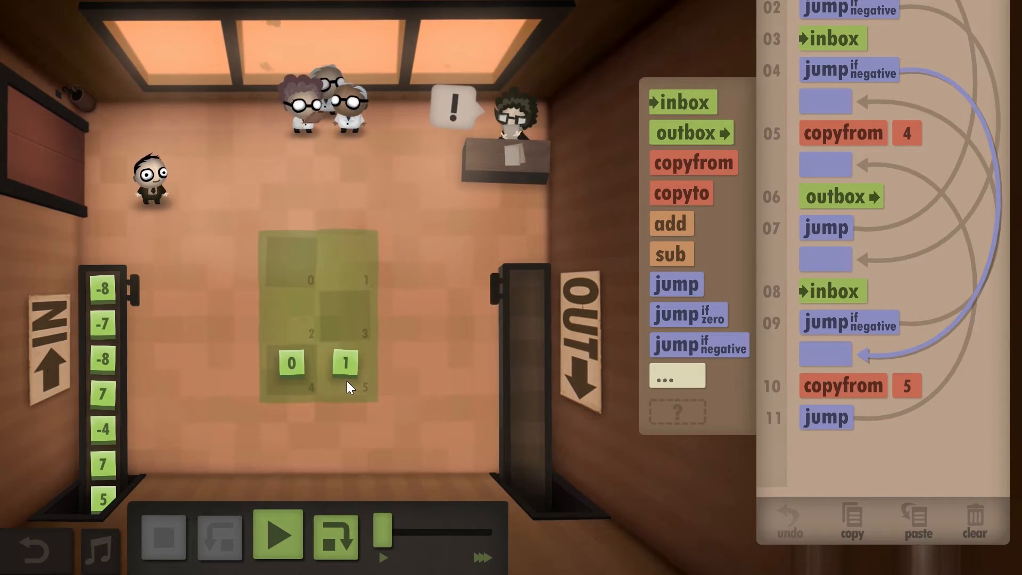
{"action": "scroll", "scroll_direction": "up", "scroll_amount": 3}
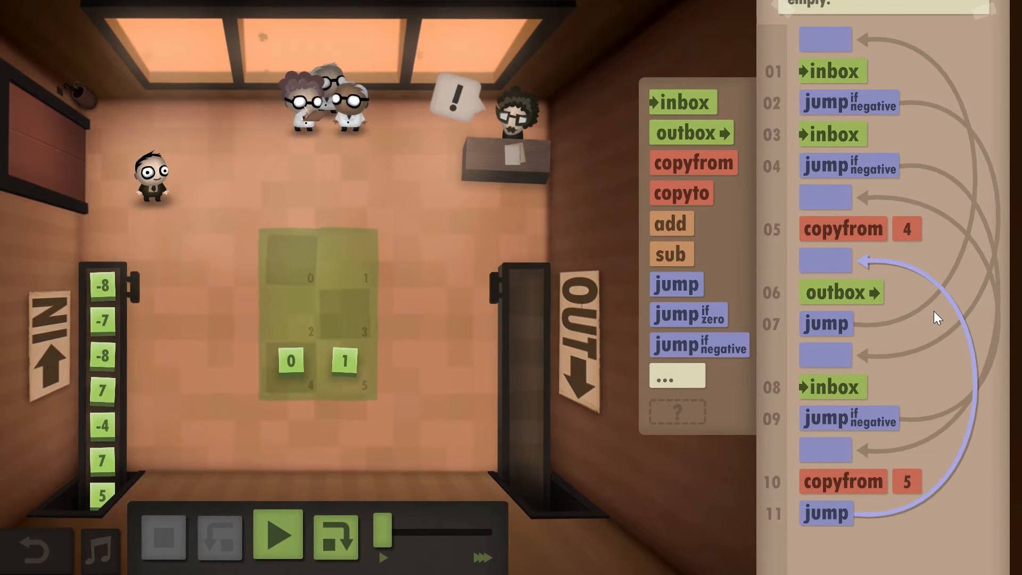
{"action": "mouse_move", "coordinate": [515, 420]}
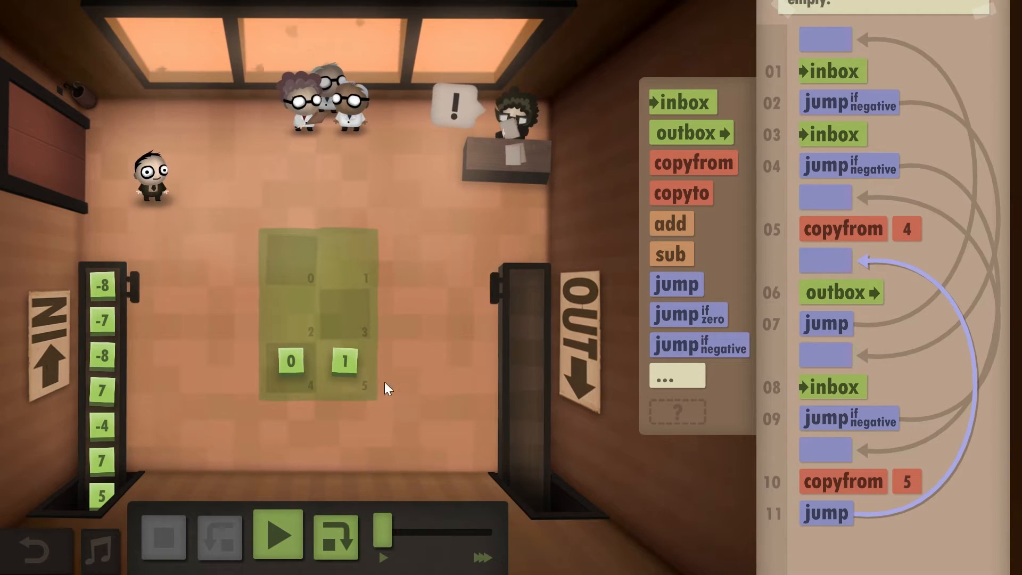
Run the 11-command program at top speed, pass in 30 steps, and return to the office.
{"action": "left_click", "coordinate": [276, 535]}
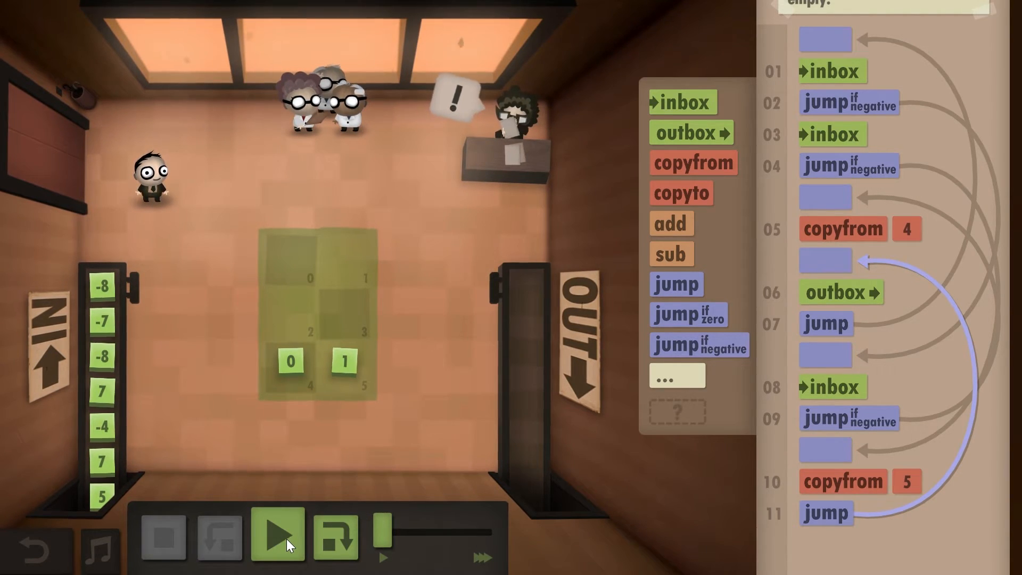
{"action": "left_click", "coordinate": [276, 535]}
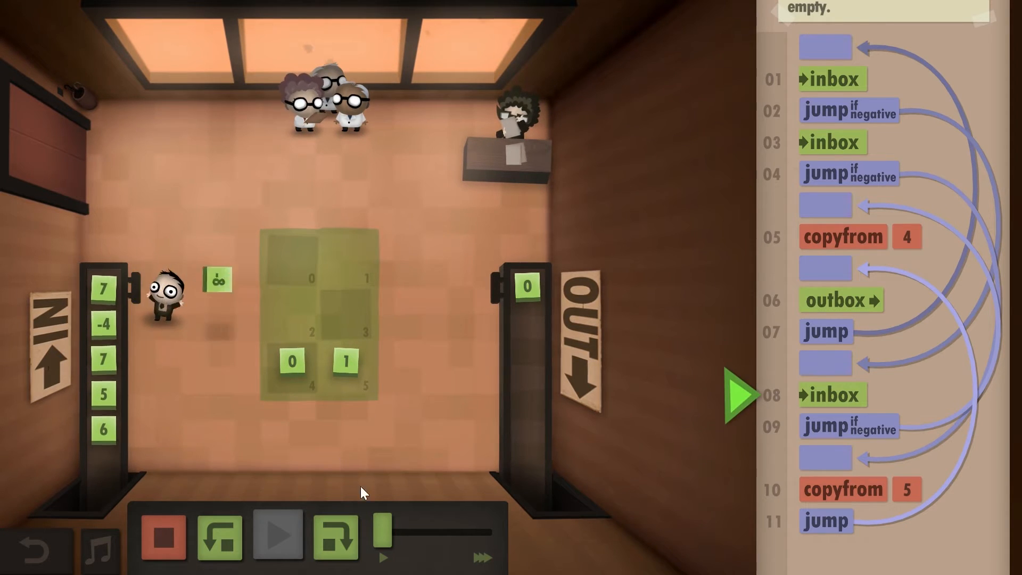
{"action": "left_click", "coordinate": [275, 534]}
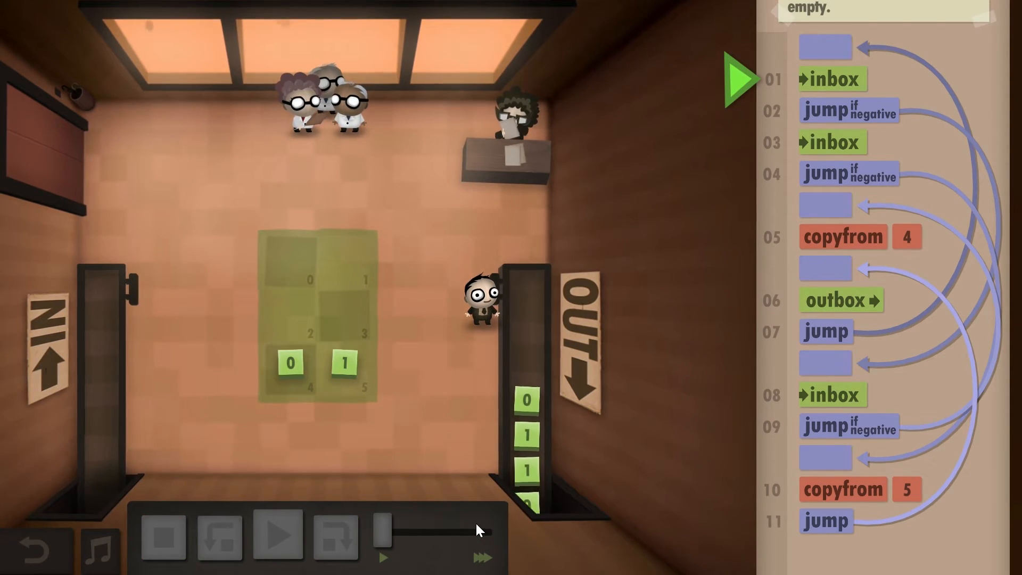
{"action": "left_click", "coordinate": [276, 534]}
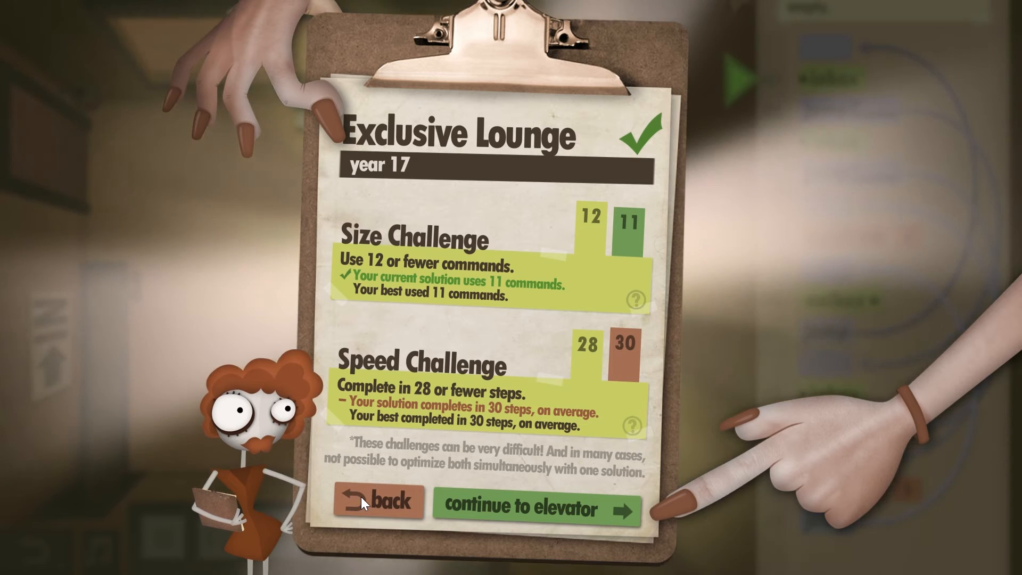
{"action": "left_click", "coordinate": [380, 501]}
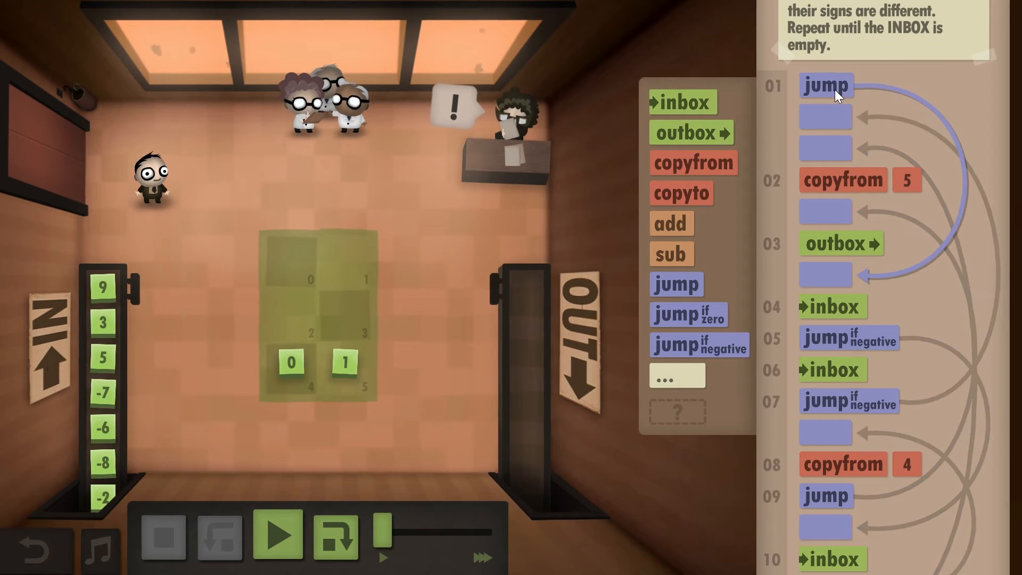
{"action": "mouse_move", "coordinate": [837, 305]}
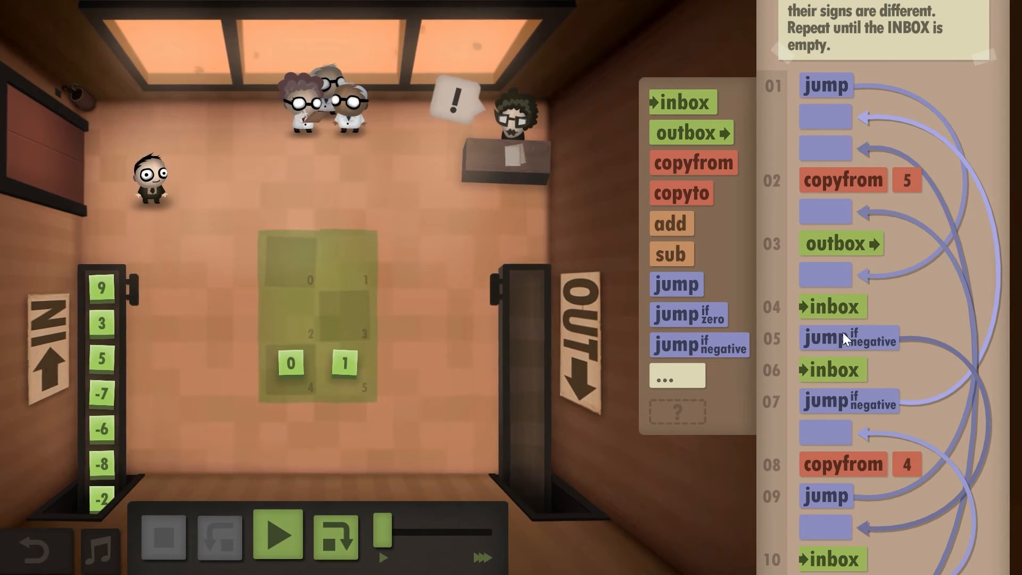
{"action": "scroll", "scroll_direction": "down", "scroll_amount": 3}
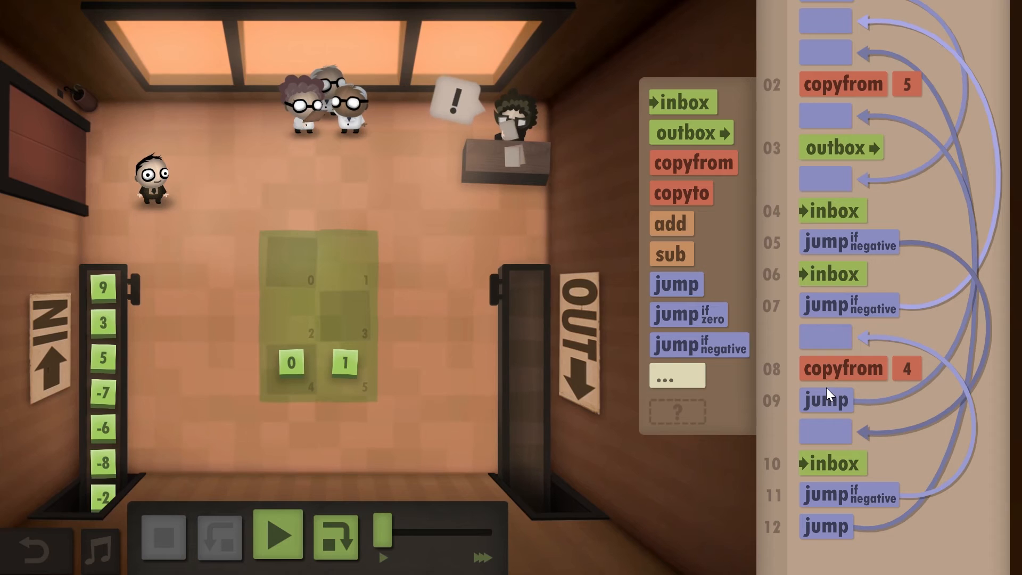
{"action": "scroll", "scroll_direction": "up", "scroll_amount": 3}
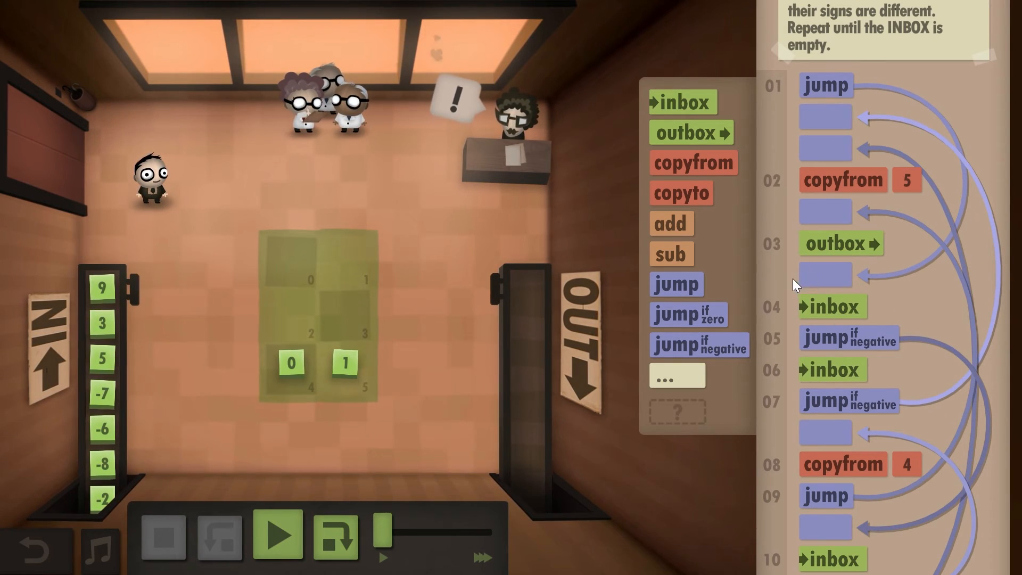
{"action": "scroll", "scroll_direction": "down", "scroll_amount": 3}
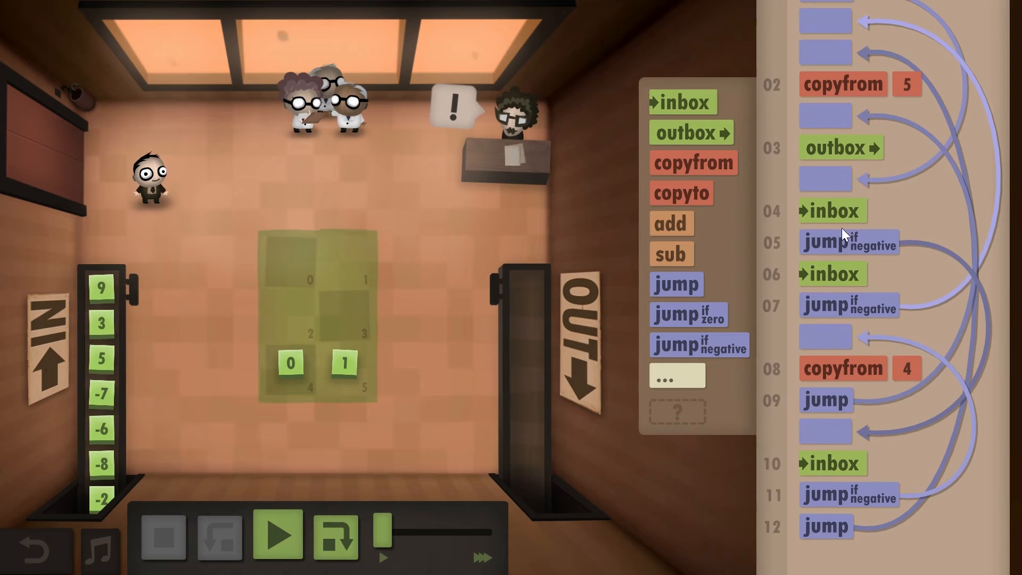
{"action": "scroll", "scroll_direction": "up", "scroll_amount": 3}
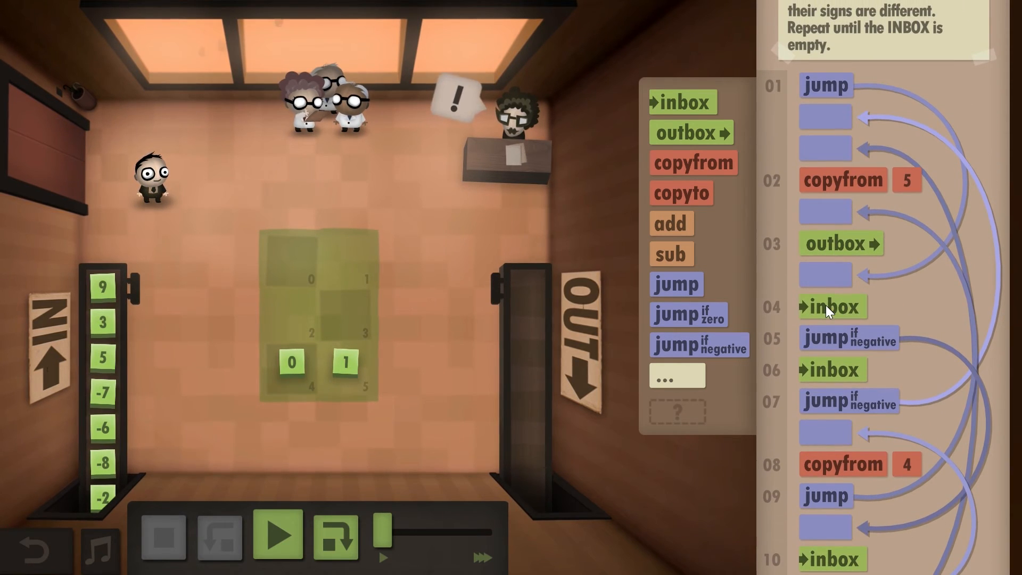
{"action": "mouse_move", "coordinate": [844, 374]}
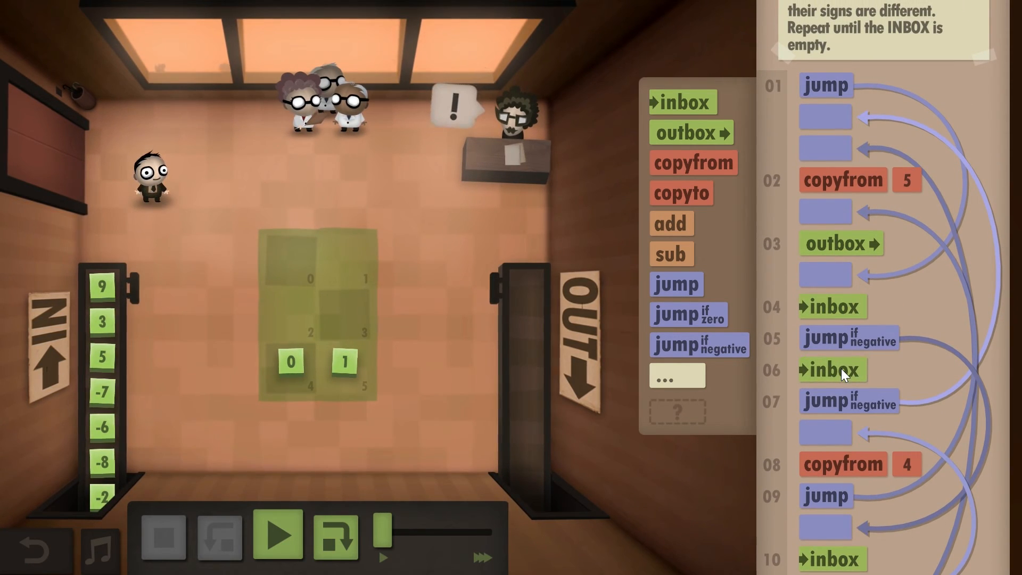
{"action": "mouse_move", "coordinate": [942, 366]}
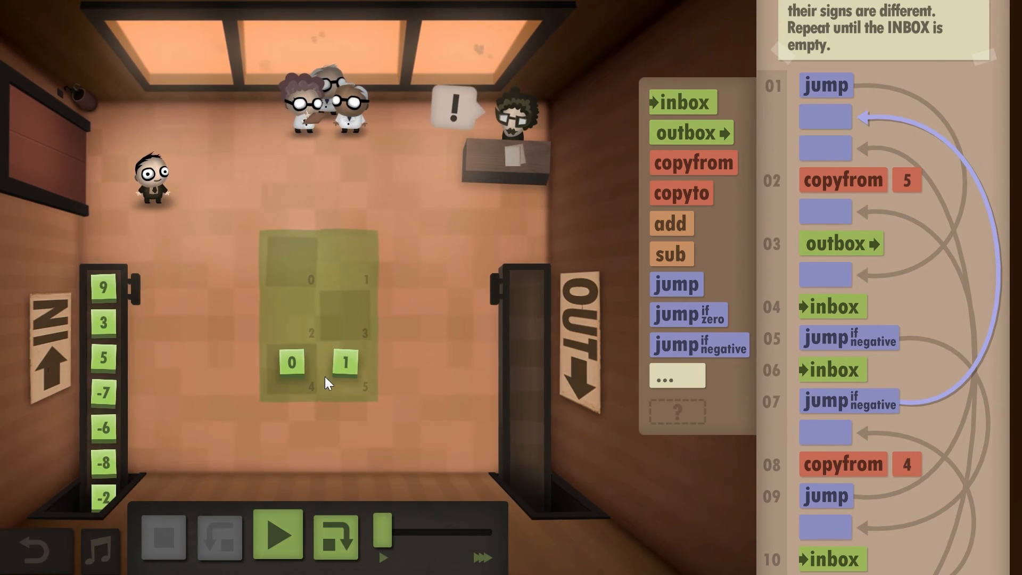
{"action": "mouse_move", "coordinate": [899, 224]}
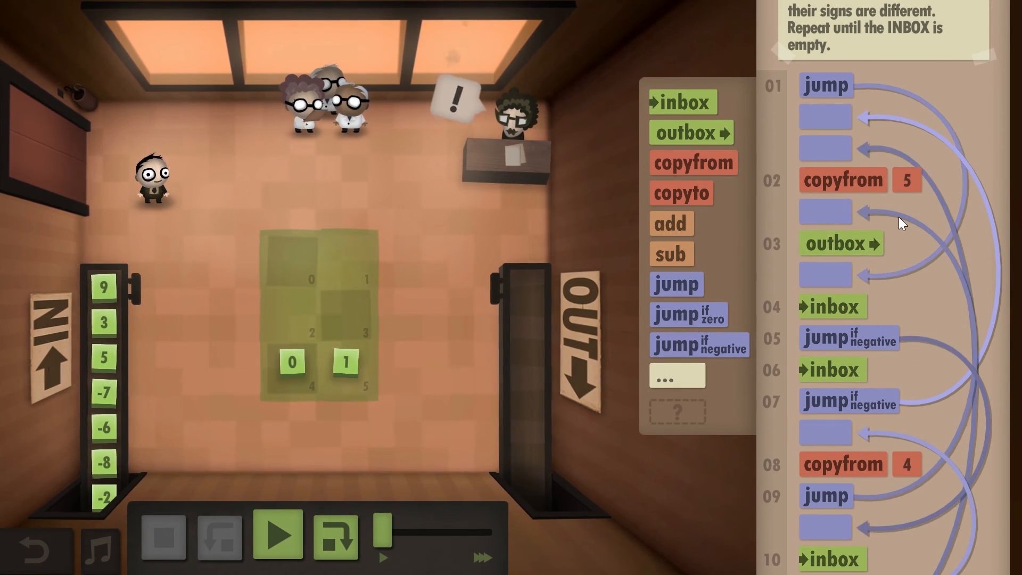
{"action": "scroll", "scroll_direction": "down", "scroll_amount": 3}
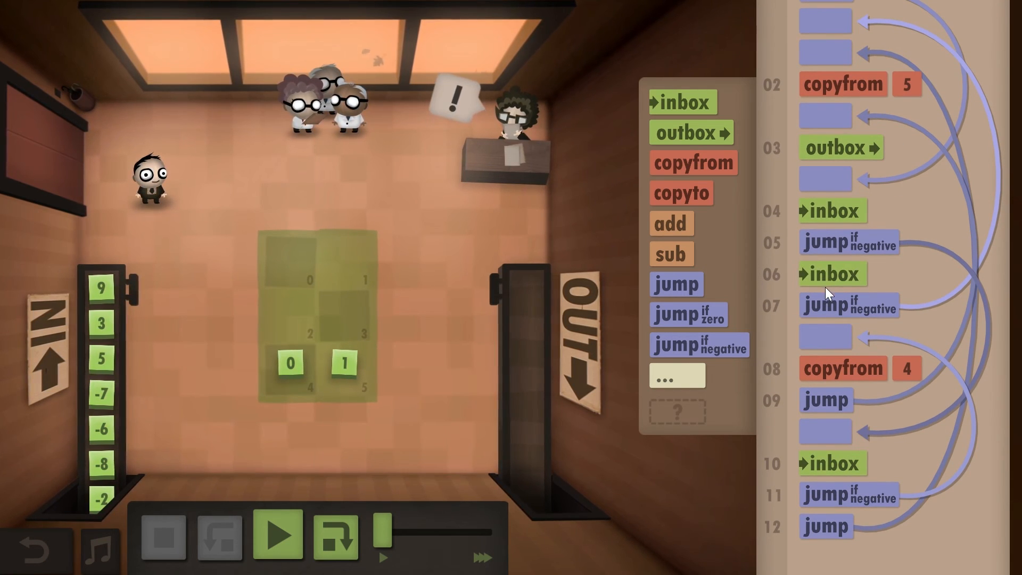
{"action": "mouse_move", "coordinate": [684, 381]}
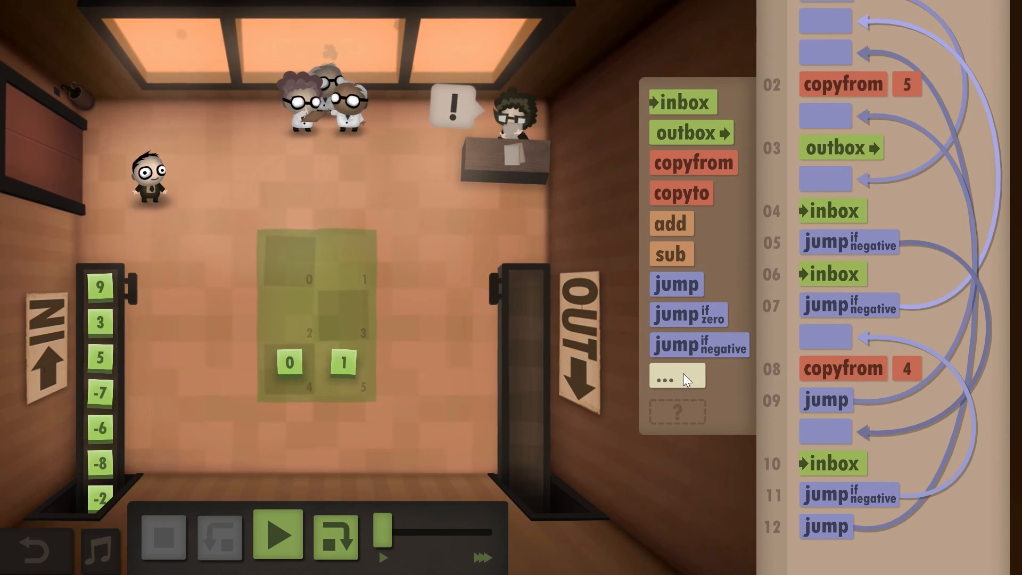
{"action": "mouse_move", "coordinate": [826, 182]}
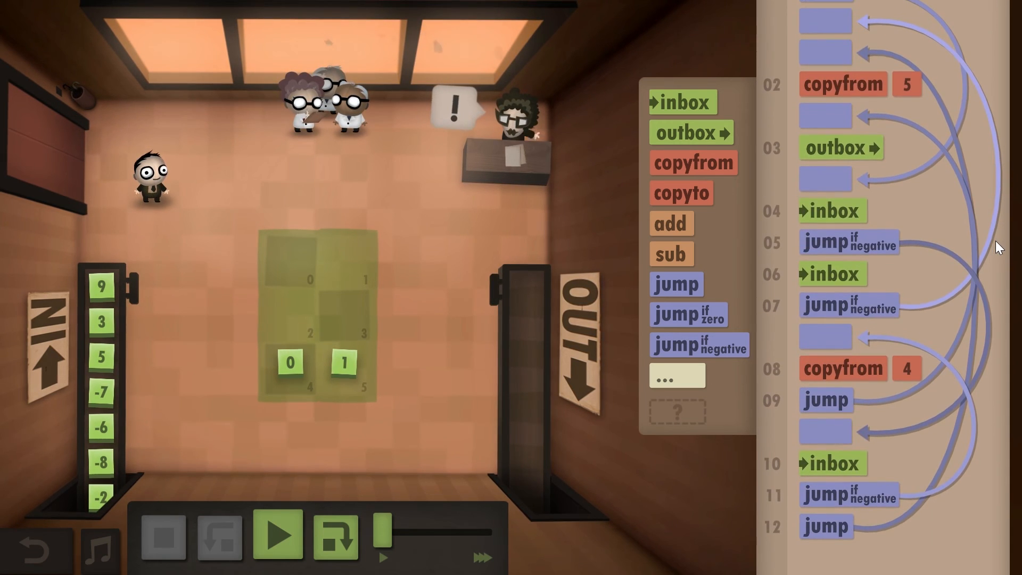
Run the 12-command program at higher speed and view the 27-step clipboard results.
{"action": "left_click", "coordinate": [276, 534]}
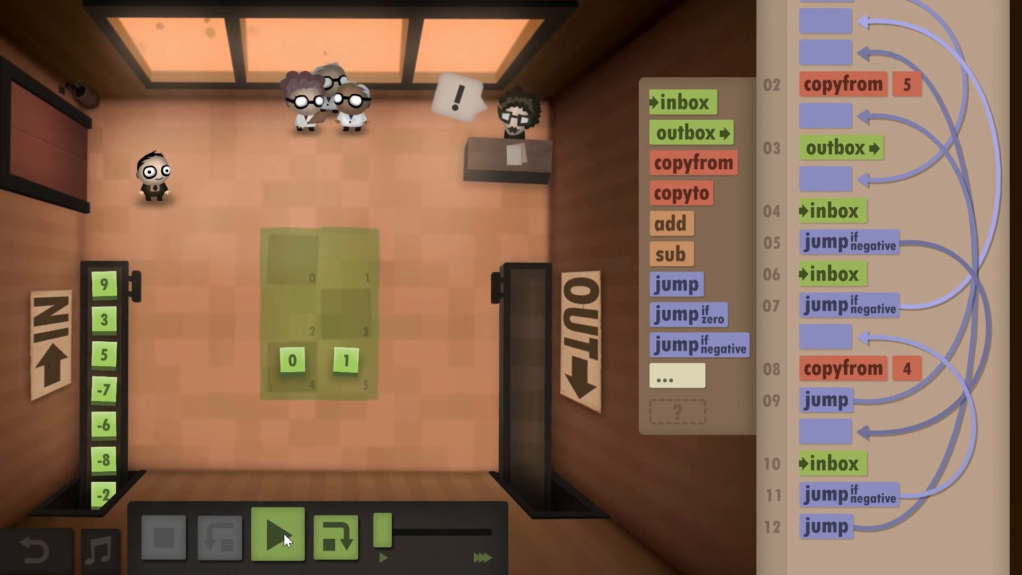
{"action": "left_click", "coordinate": [276, 535]}
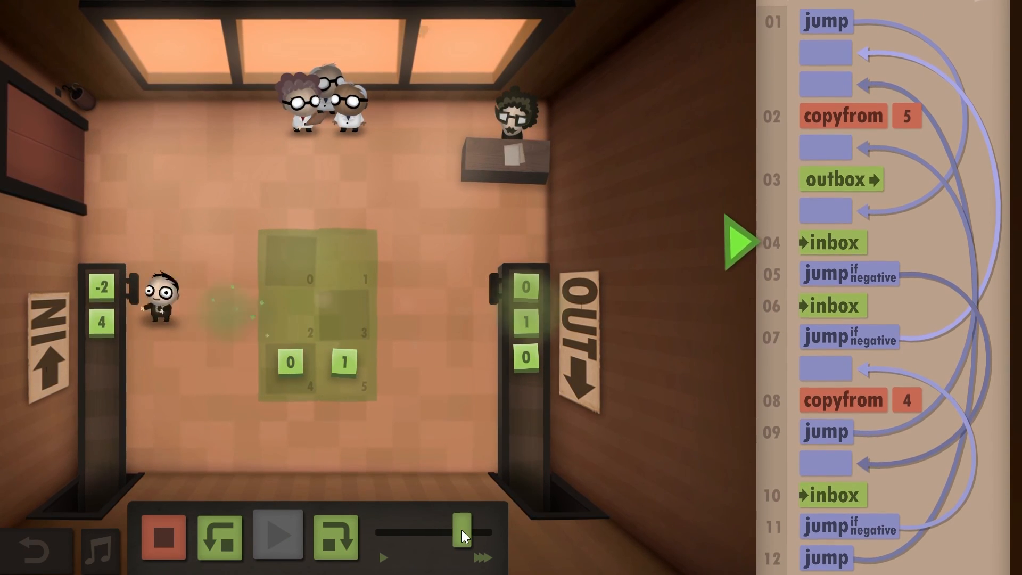
{"action": "left_click", "coordinate": [276, 535]}
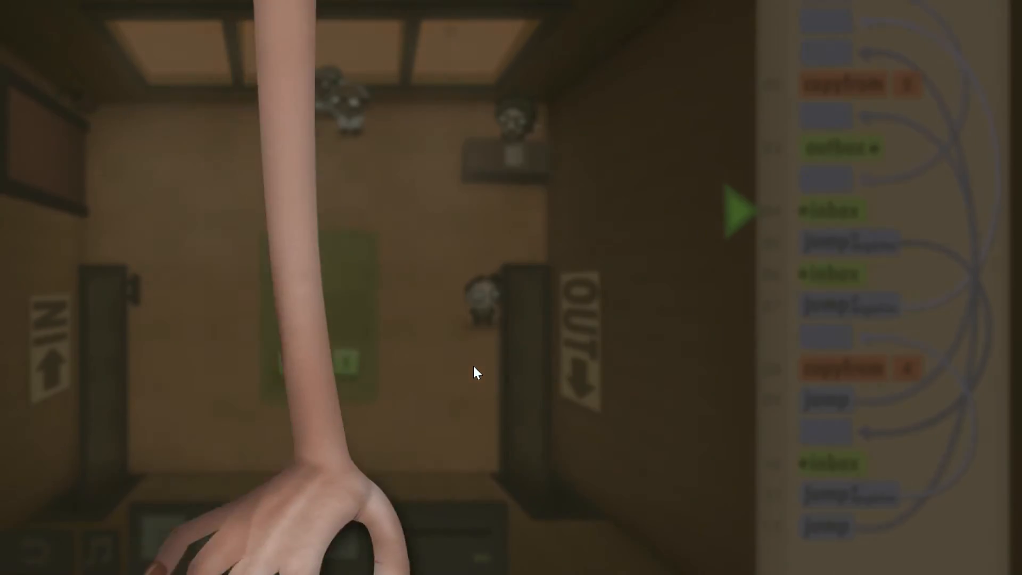
{"action": "left_click", "coordinate": [735, 210]}
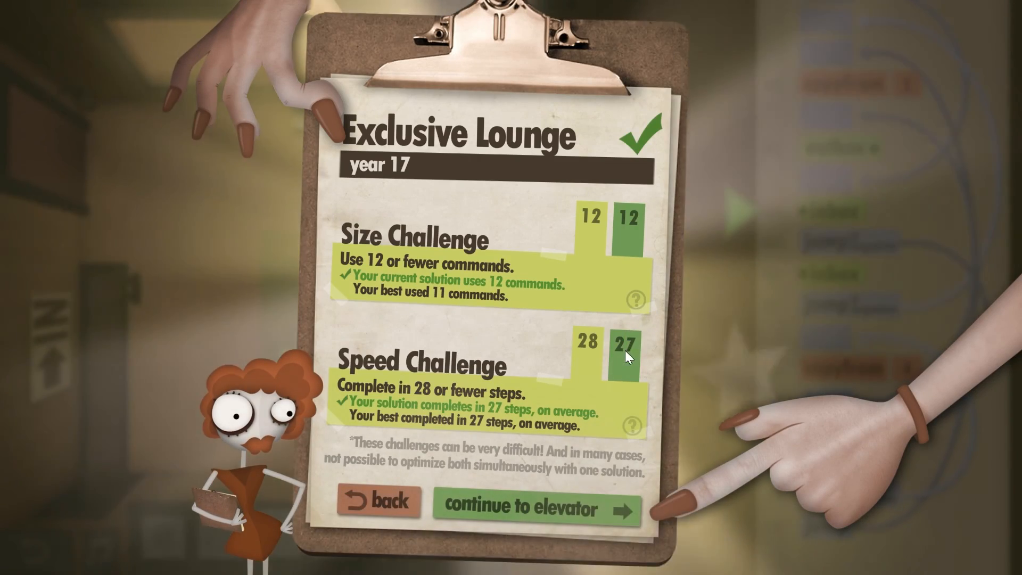